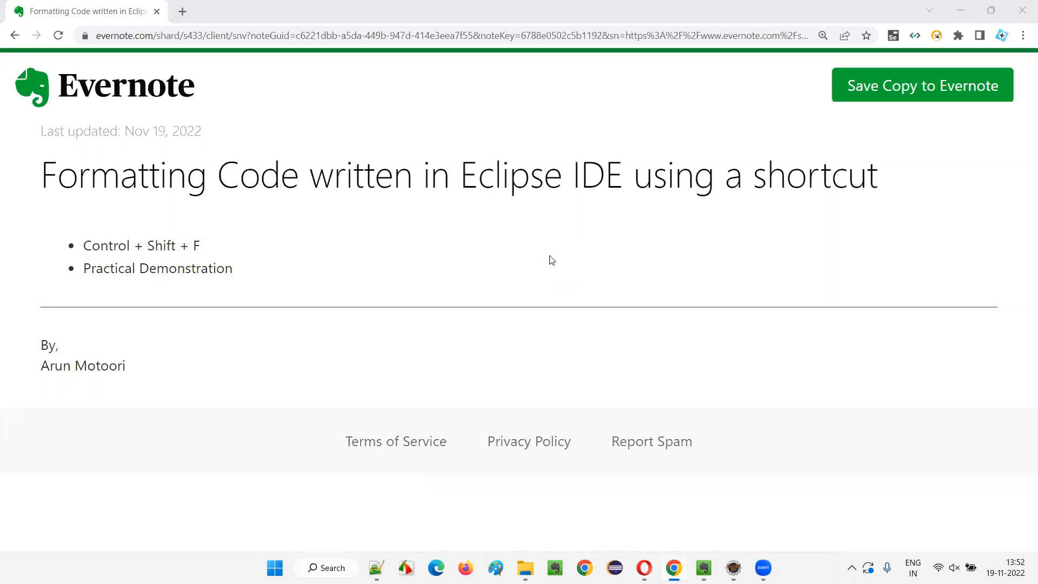
{"action": "mouse_move", "coordinate": [106, 173]}
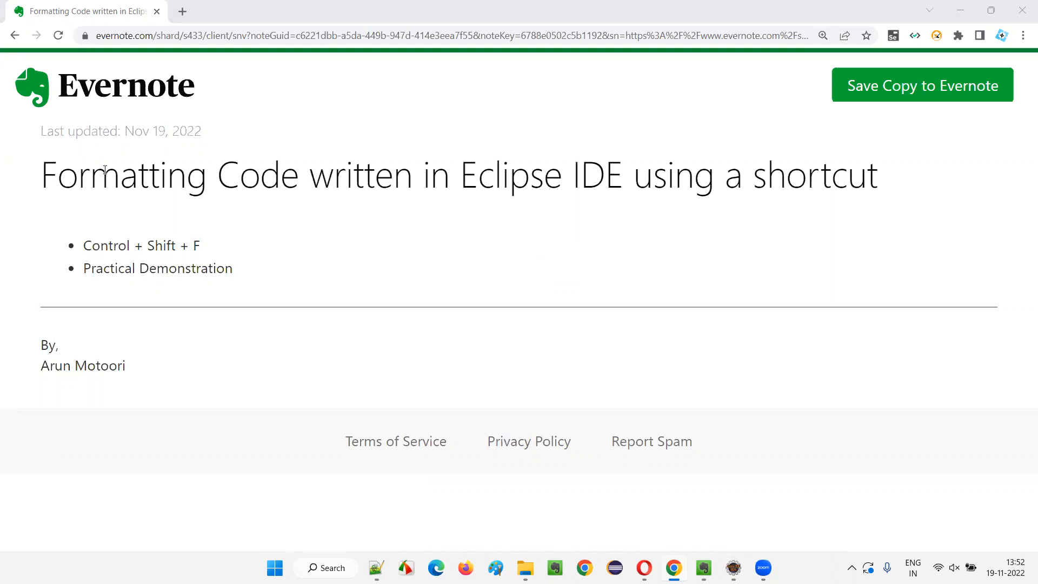
- Highlight 'Formatting Code' and 'Eclipse IDE' in the Evernote note title, then switch to Eclipse's Demo.java
{"action": "left_click_drag", "start_coordinate": [41, 175], "coordinate": [299, 176]}
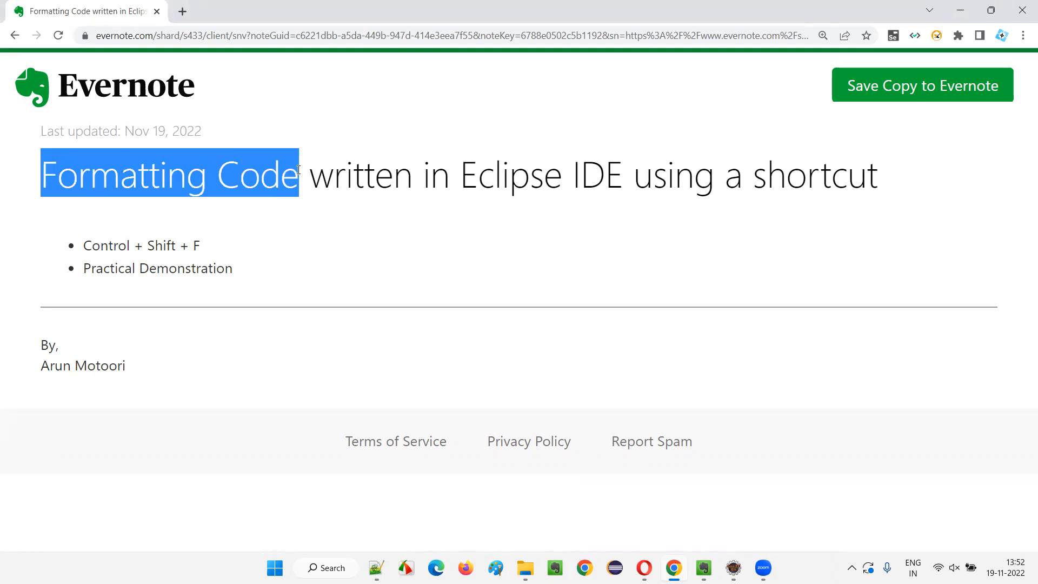
{"action": "left_click", "coordinate": [463, 169]}
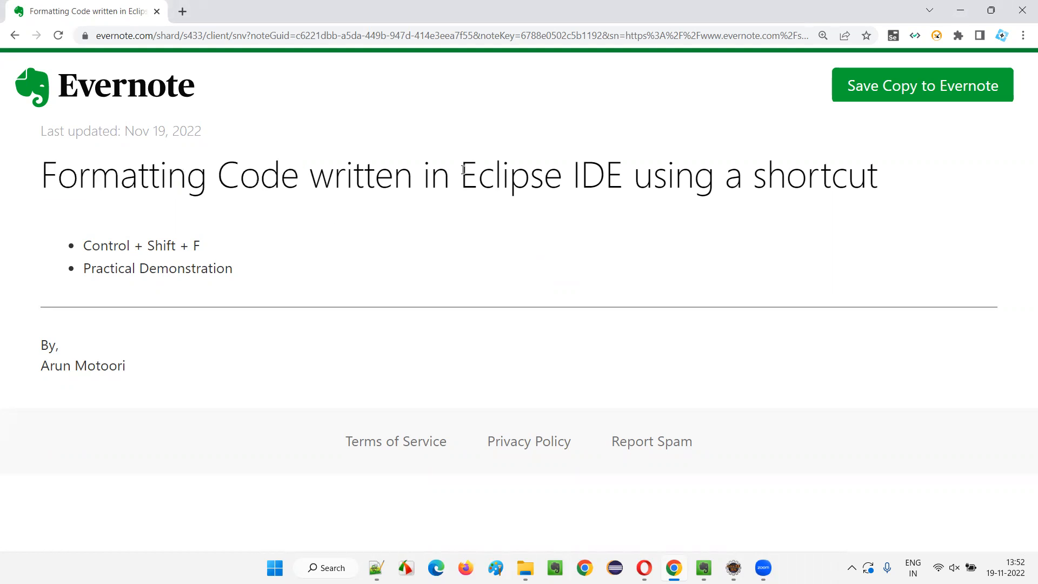
{"action": "left_click_drag", "start_coordinate": [460, 174], "coordinate": [624, 174]}
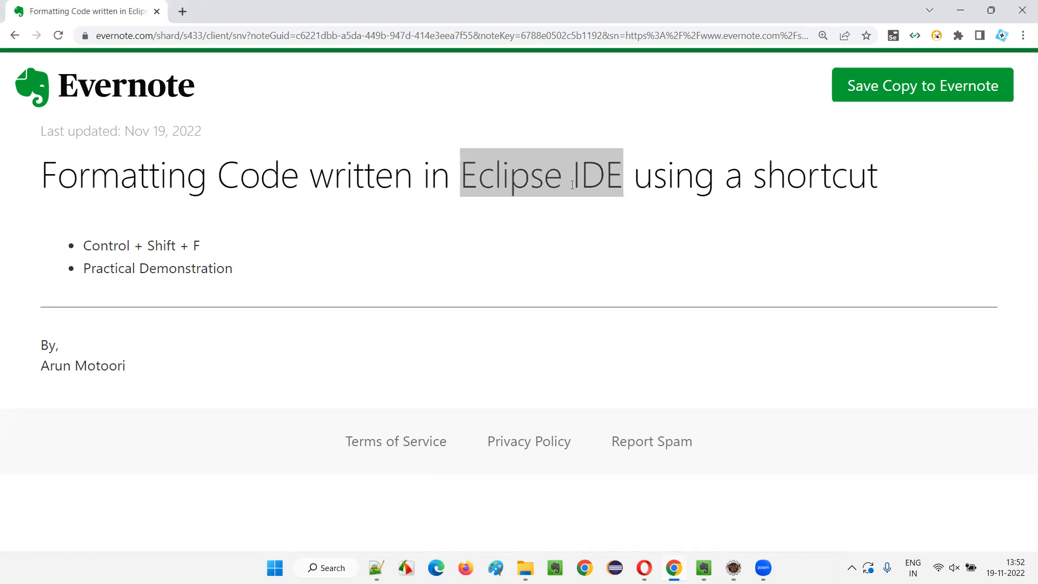
{"action": "left_click_drag", "start_coordinate": [41, 175], "coordinate": [301, 176]}
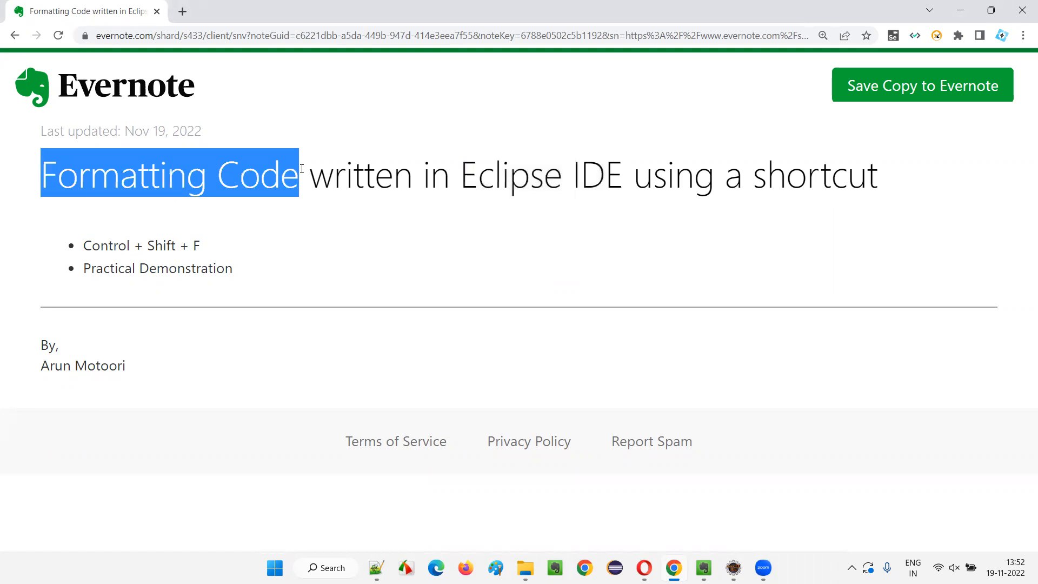
{"action": "mouse_move", "coordinate": [392, 196]}
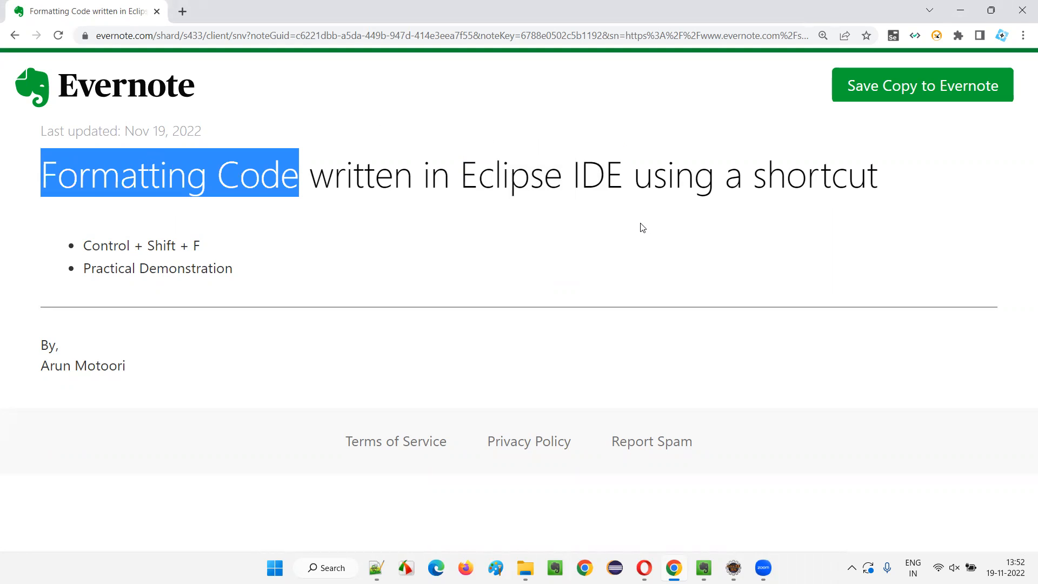
{"action": "mouse_move", "coordinate": [720, 229]}
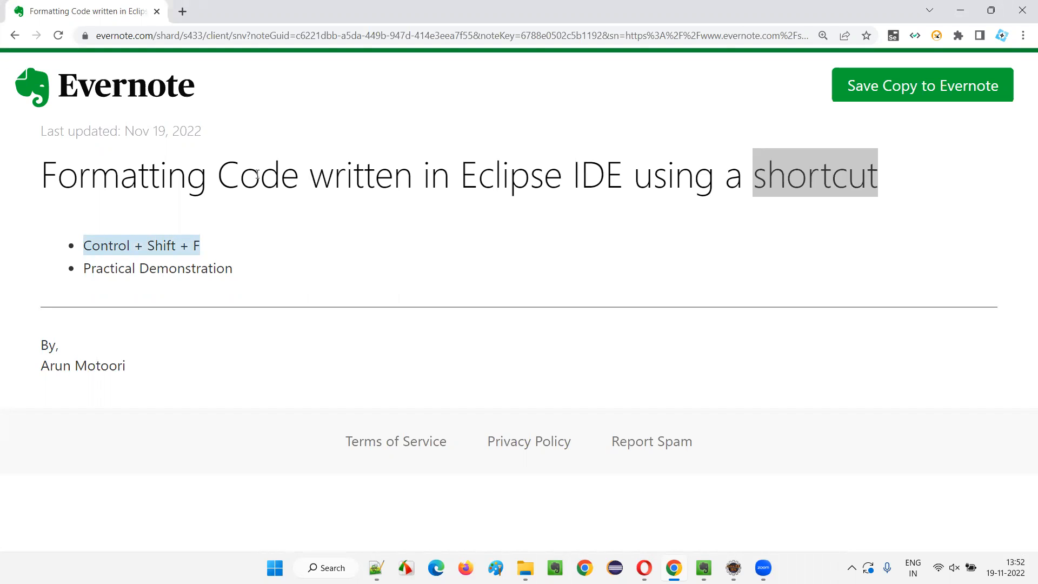
{"action": "left_click", "coordinate": [356, 186]}
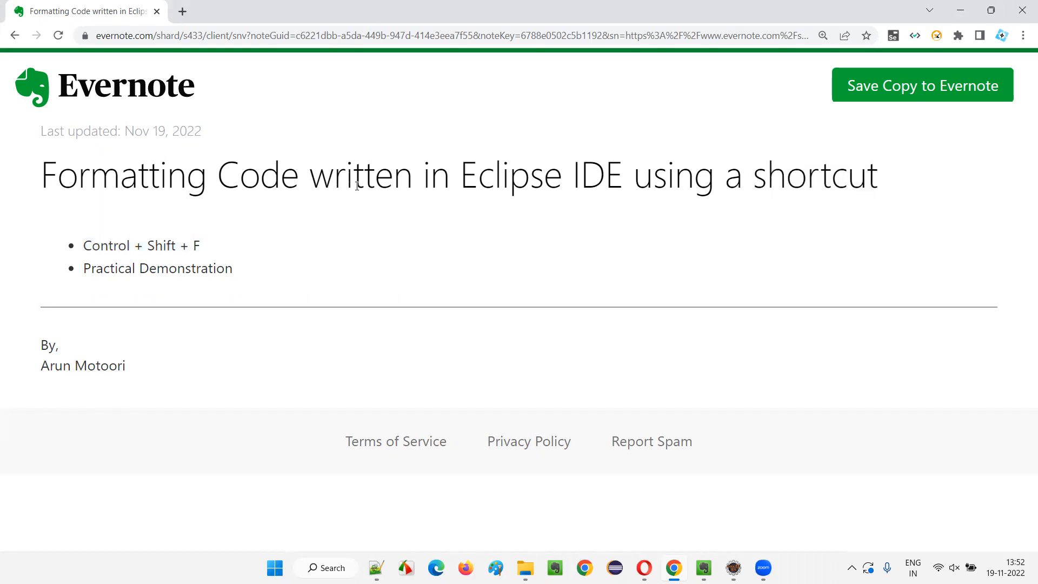
{"action": "left_click", "coordinate": [733, 568]}
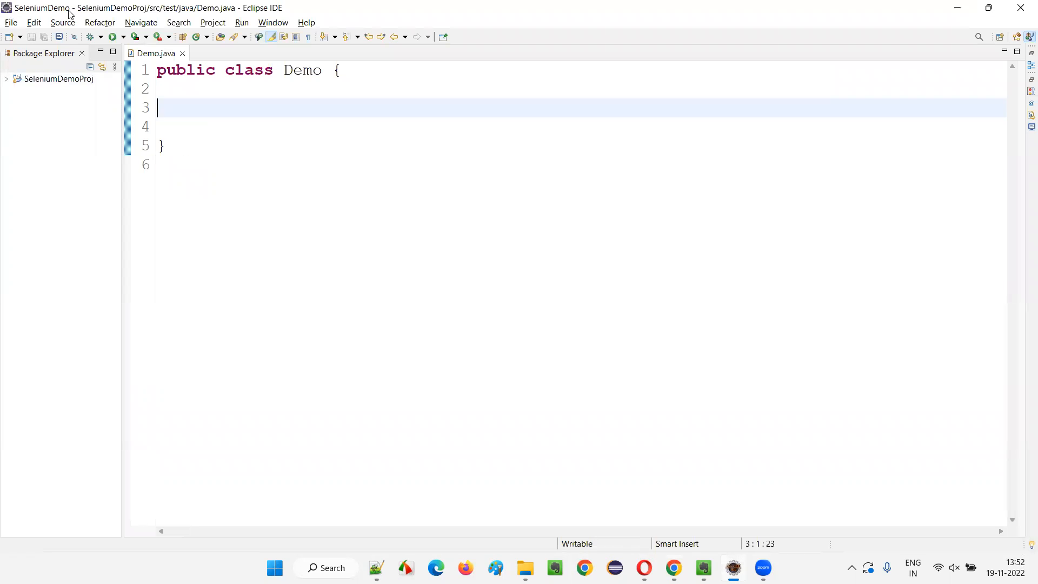
- Write an unindented public static void main(String[] args) method with empty braces inside the Demo class
{"action": "left_click", "coordinate": [50, 80]}
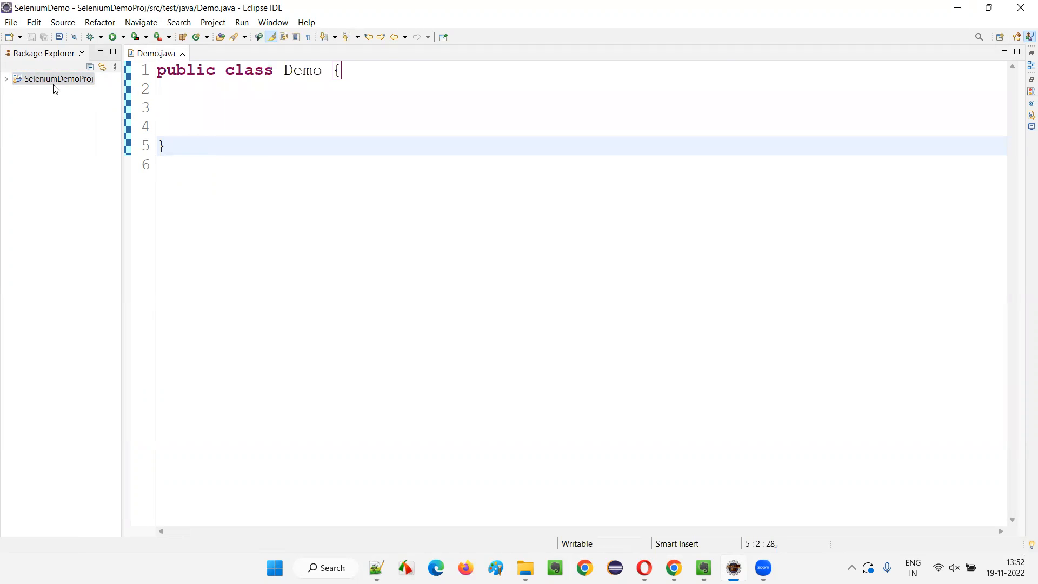
{"action": "type", "text": "public static vo"}
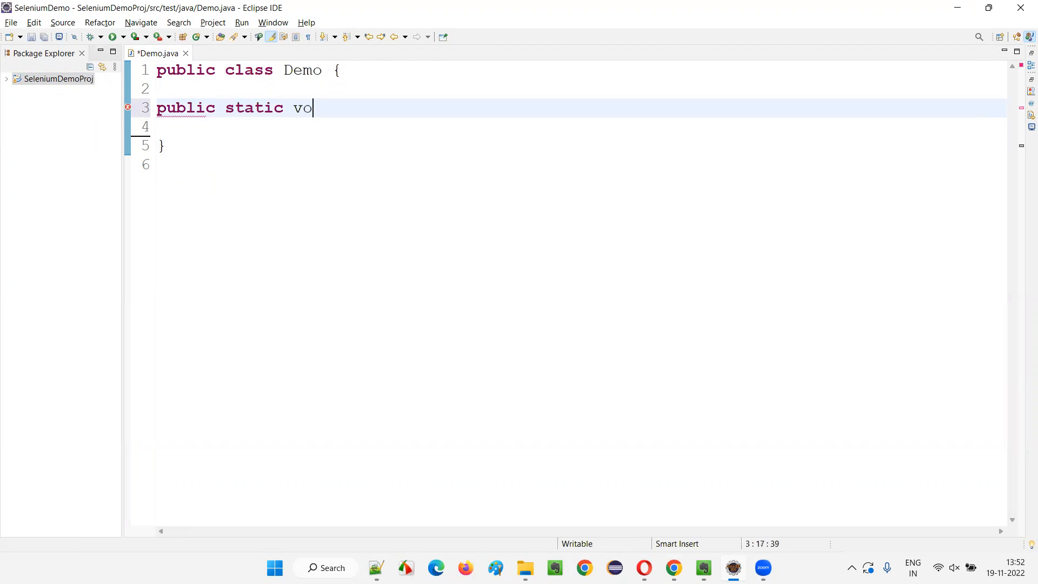
{"action": "type", "text": "id main(St"}
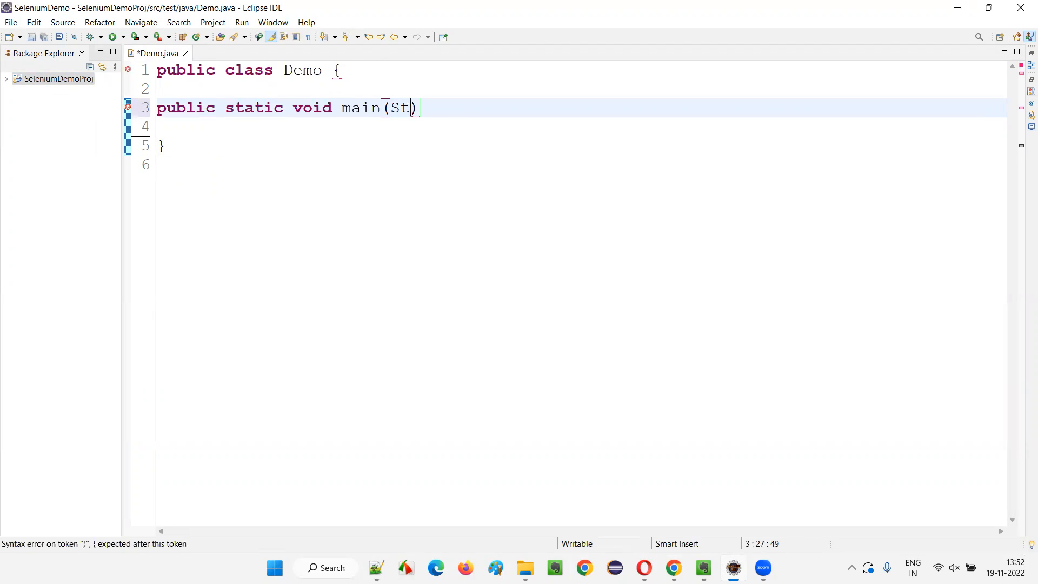
{"action": "type", "text": "ring[] ar"}
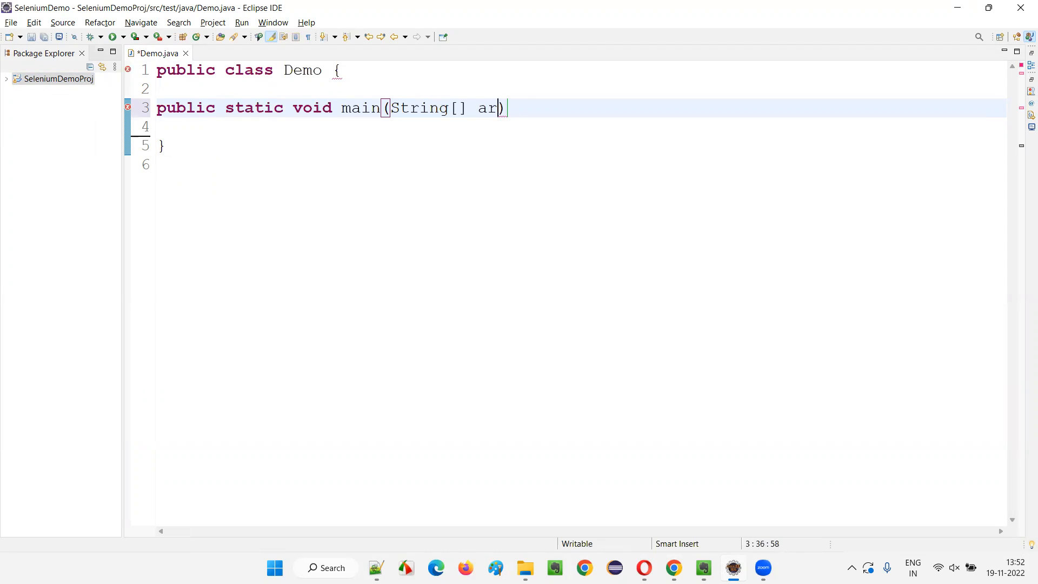
{"action": "type", "text": "gs"}
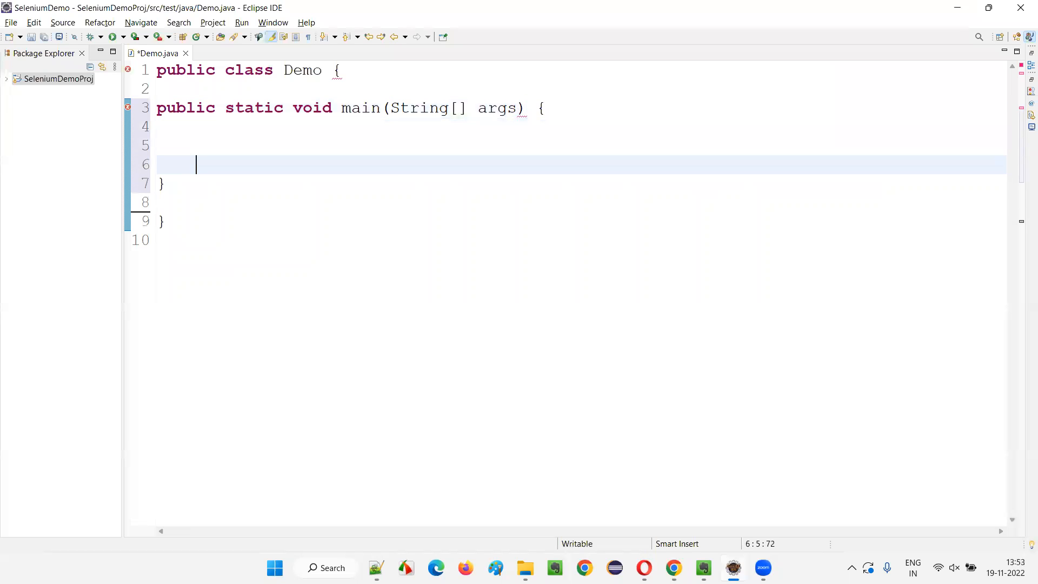
- Declare WebDriver driver = new ChromeDriver(); inside the main method body
{"action": "left_click_drag", "start_coordinate": [156, 108], "coordinate": [164, 184]}
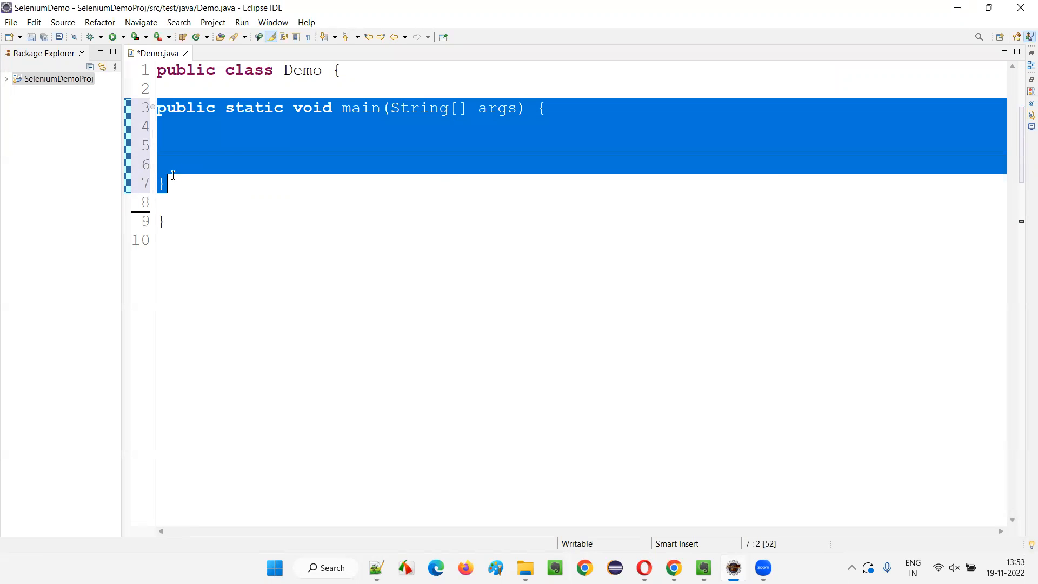
{"action": "left_click", "coordinate": [186, 146]}
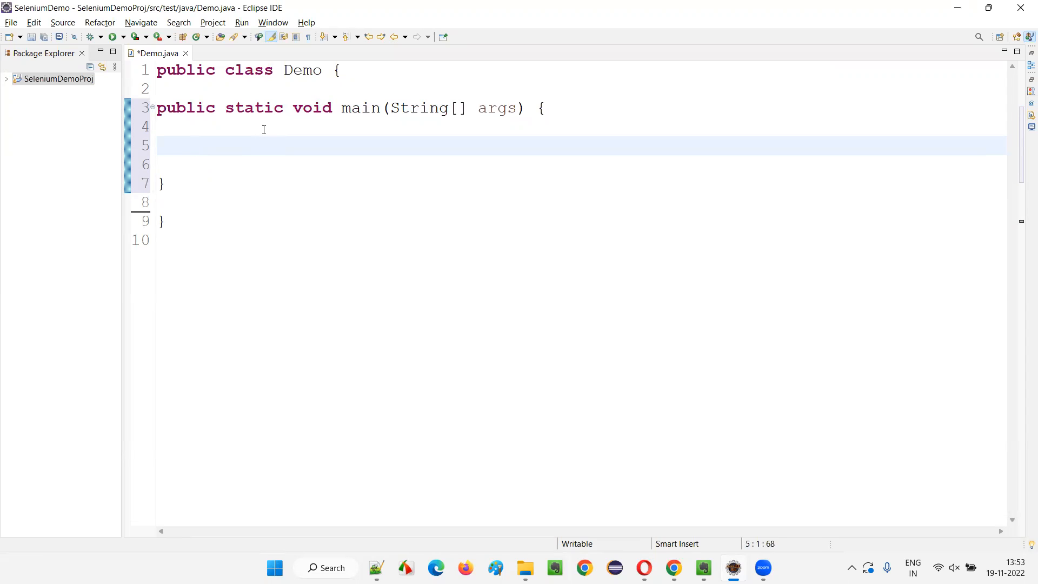
{"action": "type", "text": "WebD"}
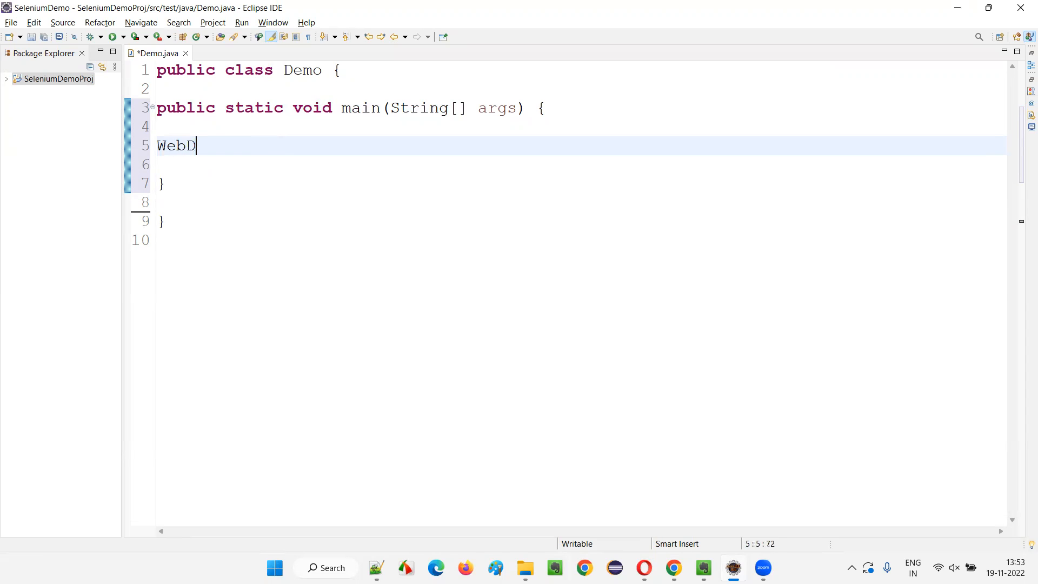
{"action": "type", "text": "river"}
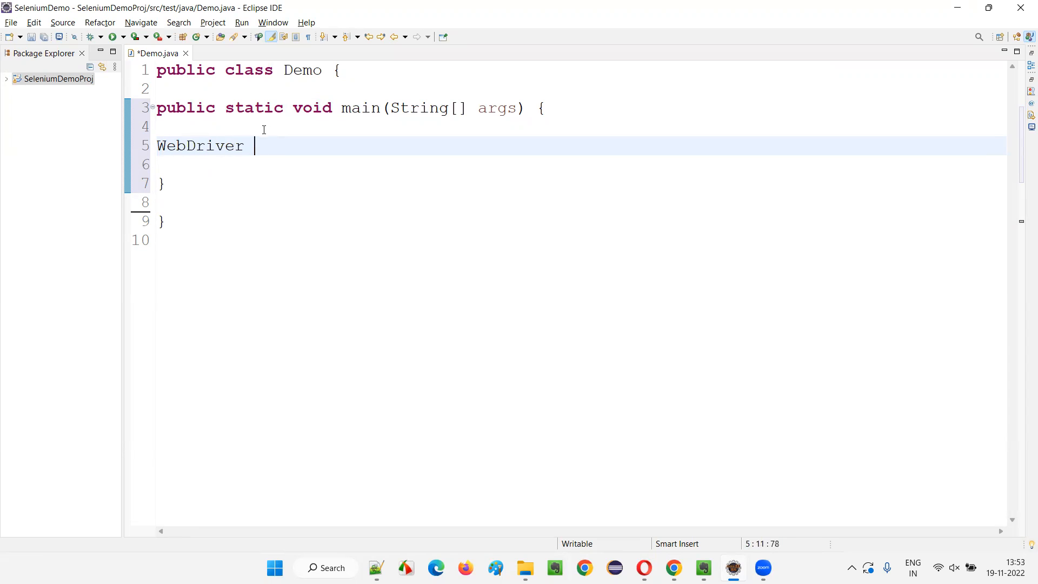
{"action": "type", "text": "driver = new"}
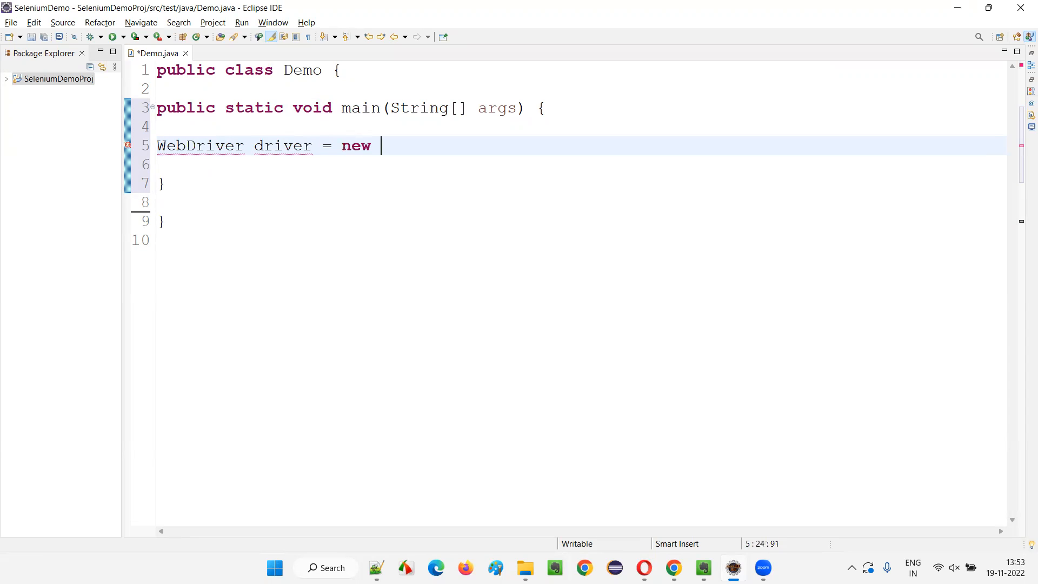
{"action": "type", "text": "ChromeDriver()"}
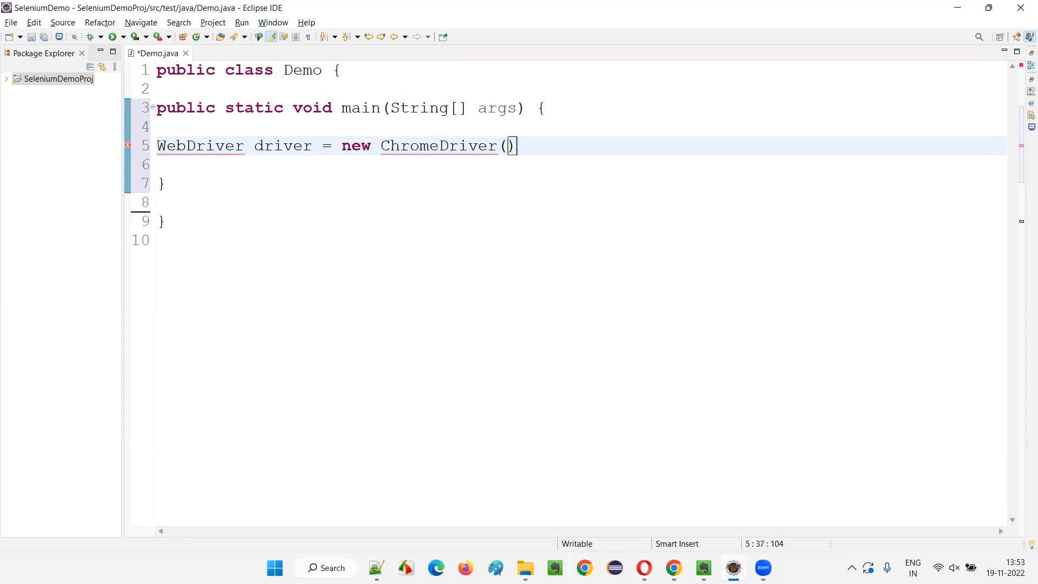
{"action": "type", "text": ";"}
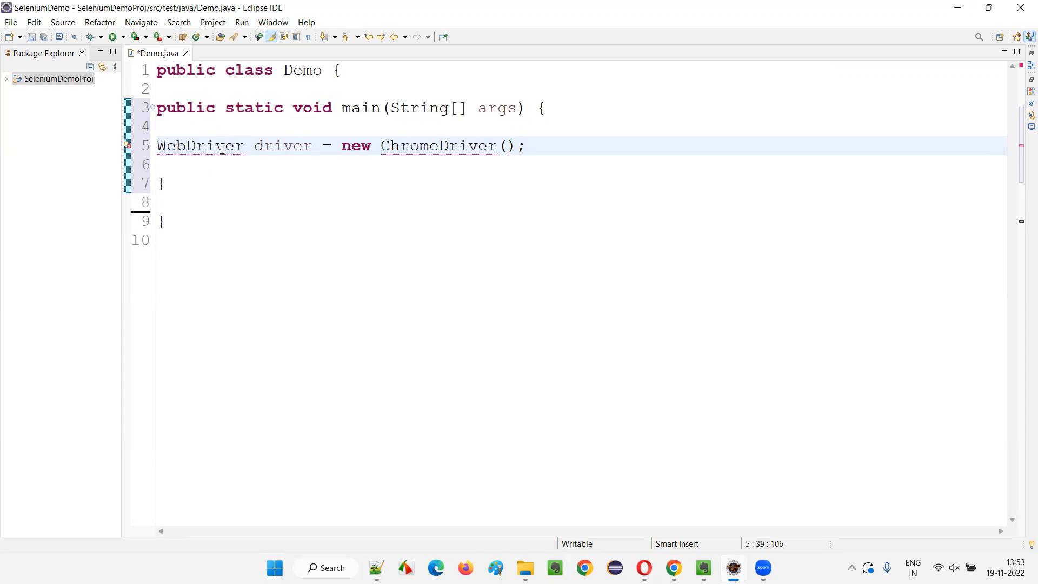
- Add import org.openqa.selenium.WebDriver; at the top of Demo.java
{"action": "type", "text": "import org.openqa.selenium.WebDriver;"}
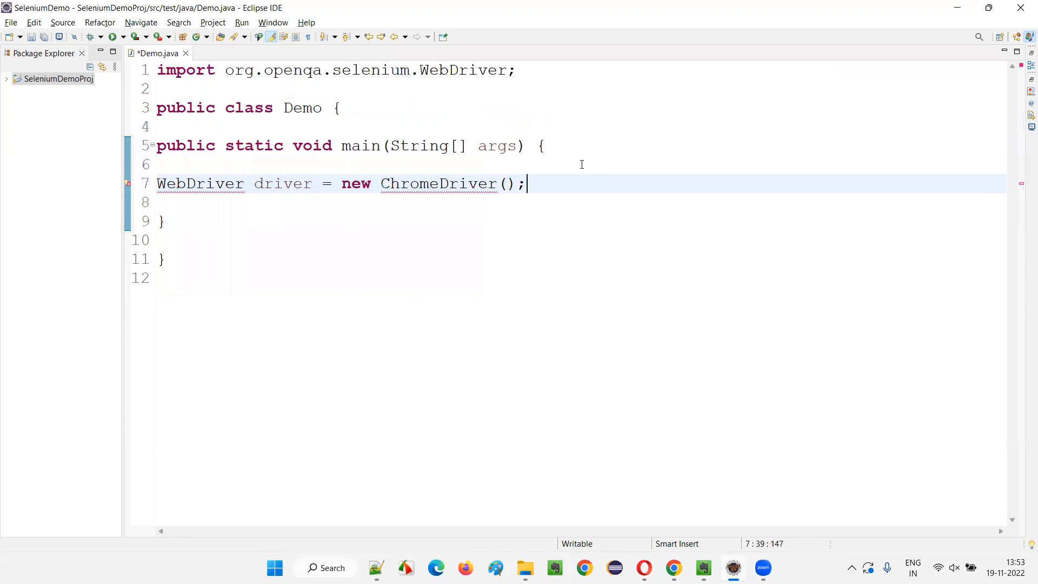
- Import ChromeDriver via the quick fix and add driver.manage().window().maximize();
{"action": "left_click", "coordinate": [437, 184]}
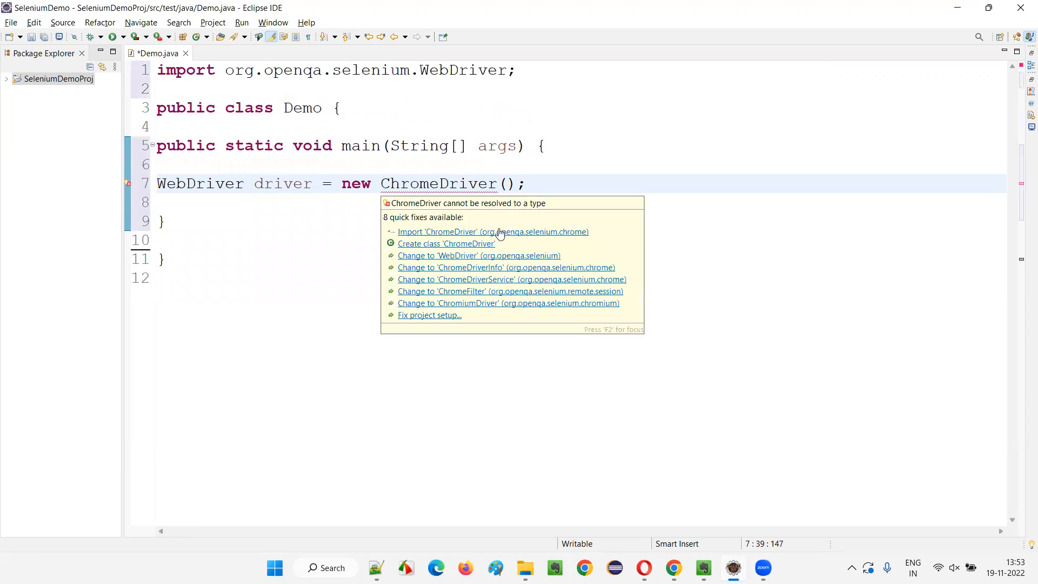
{"action": "left_click", "coordinate": [493, 232]}
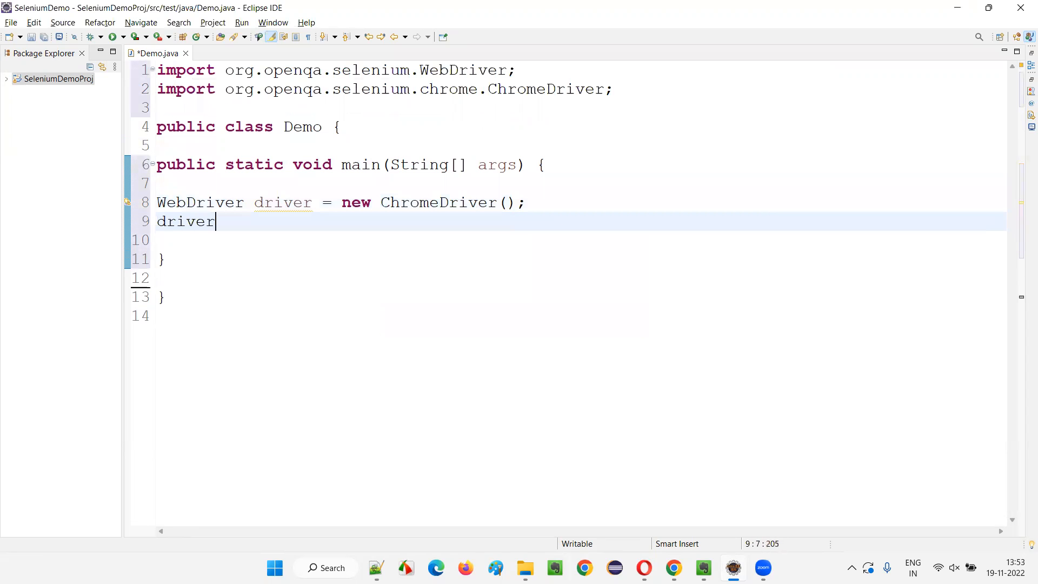
{"action": "type", "text": ".manage().window()"}
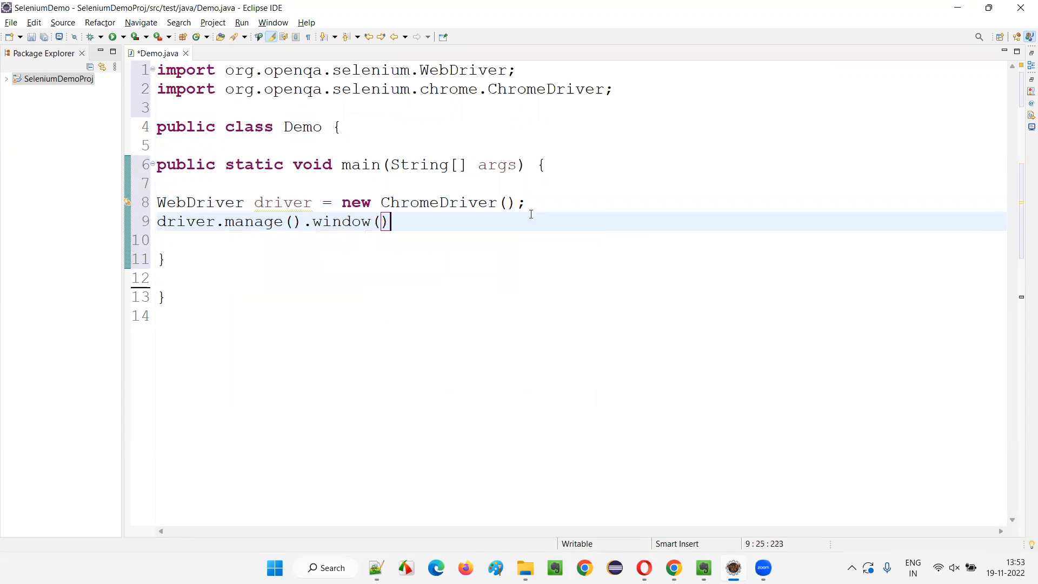
{"action": "type", "text": ".maximize();"}
{"action": "left_click", "coordinate": [579, 240]}
{"action": "type", "text": "driver.get(null);"}
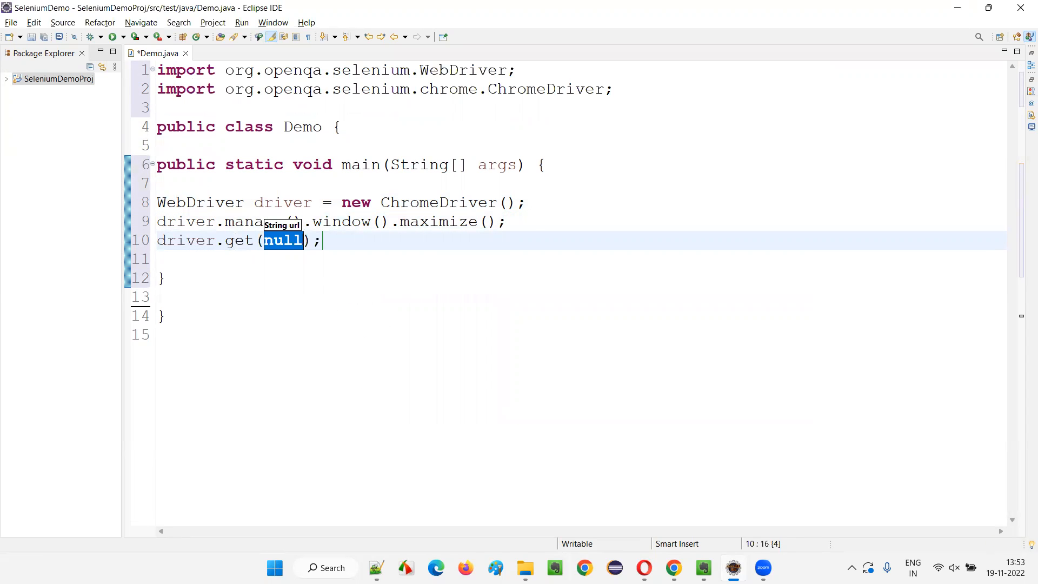
{"action": "type", "text": "\"\""}
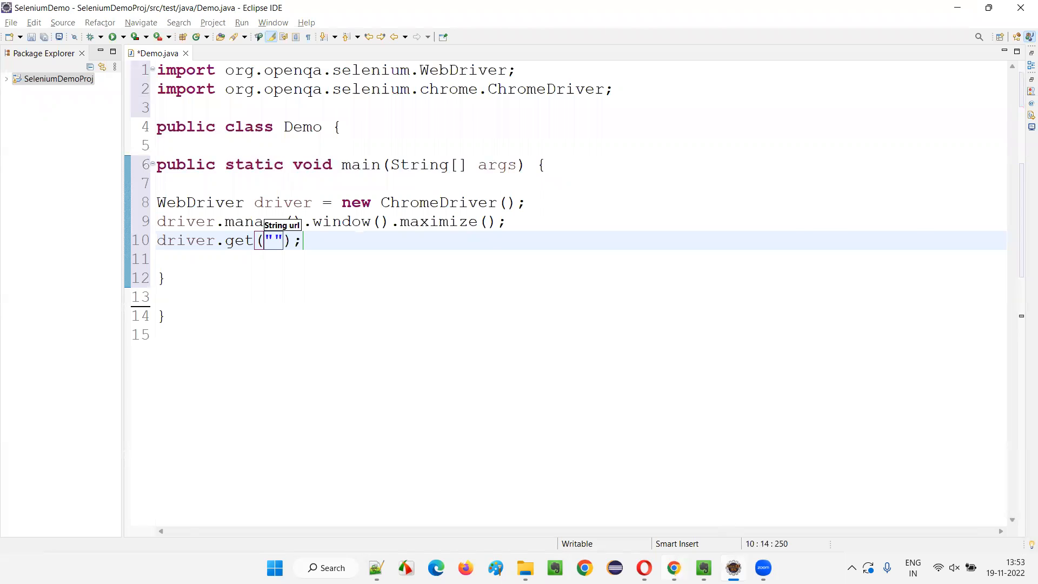
{"action": "mouse_move", "coordinate": [240, 270]}
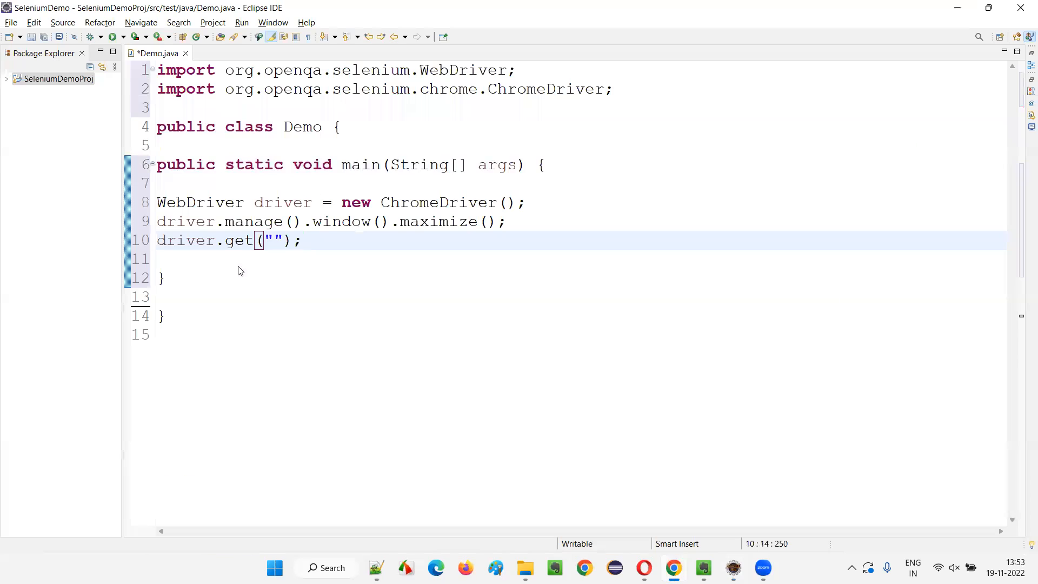
{"action": "type", "text": "http://tutorialsninja.com/demo/"}
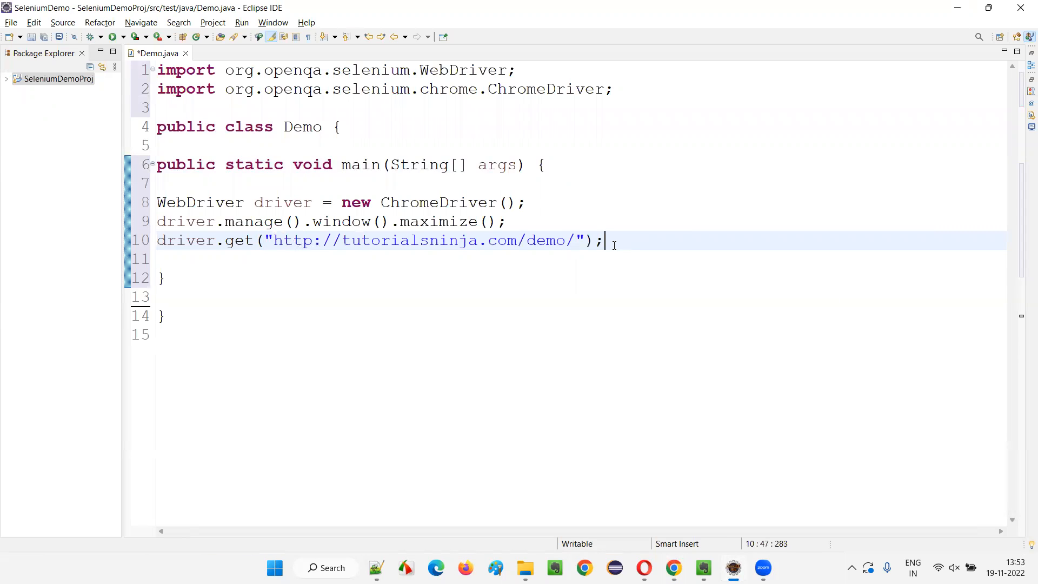
{"action": "type", "text": "driver.quit();"}
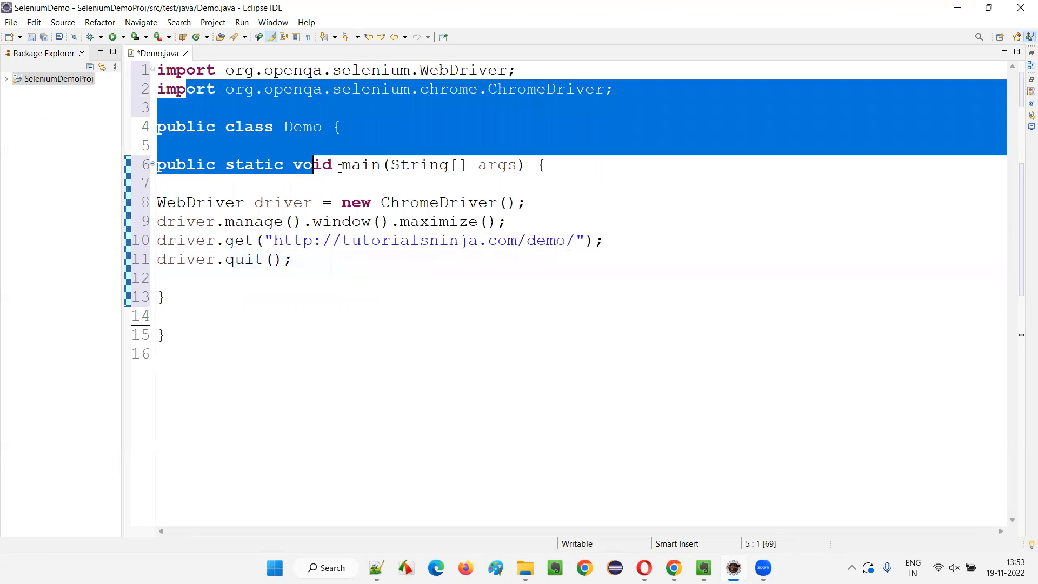
- Select all the code and indent the driver statements unevenly, pushing the get call far right
{"action": "left_click", "coordinate": [171, 336]}
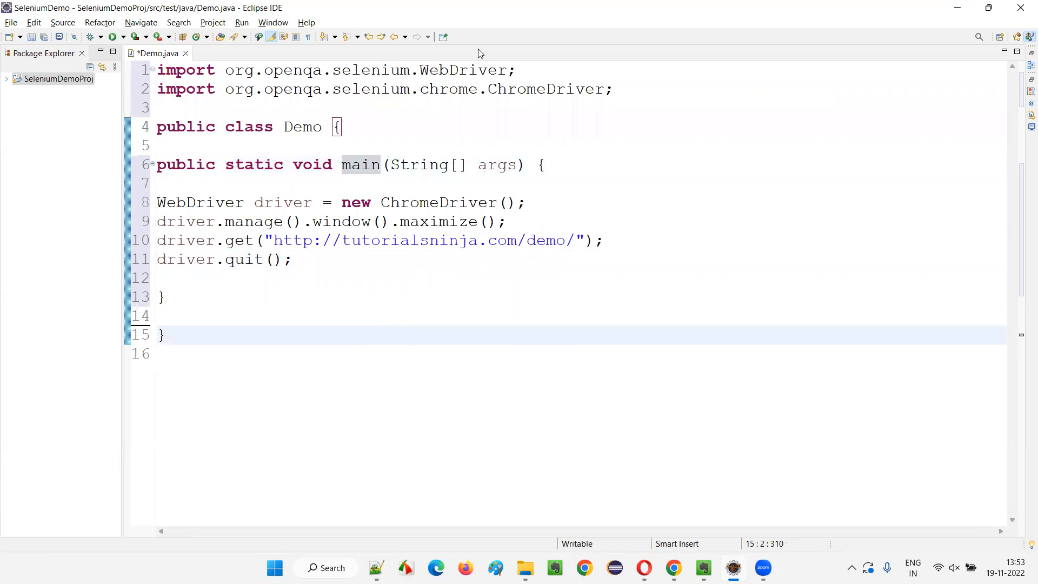
{"action": "key", "text": "ctrl+a"}
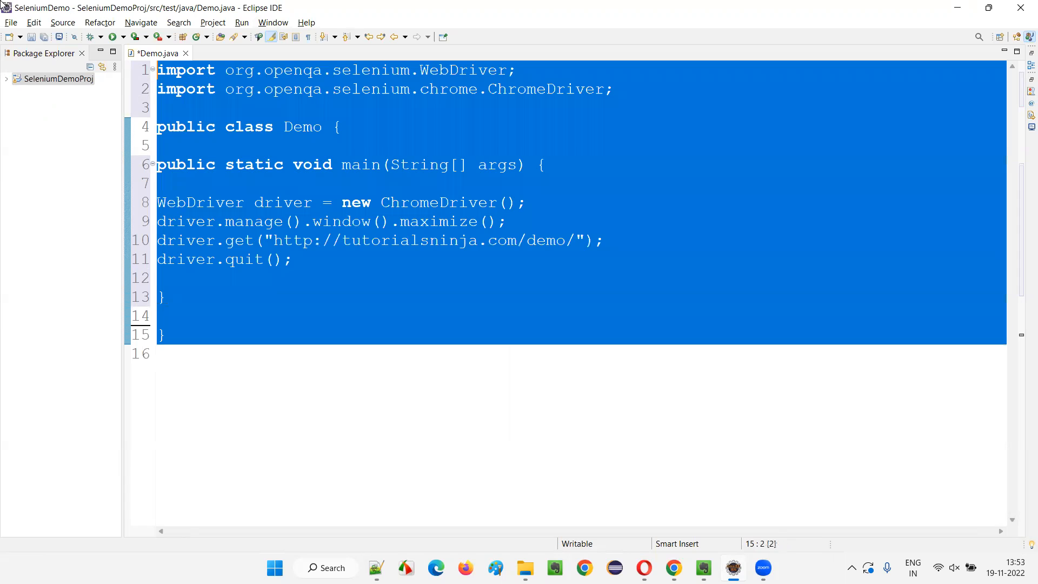
{"action": "left_click", "coordinate": [168, 353]}
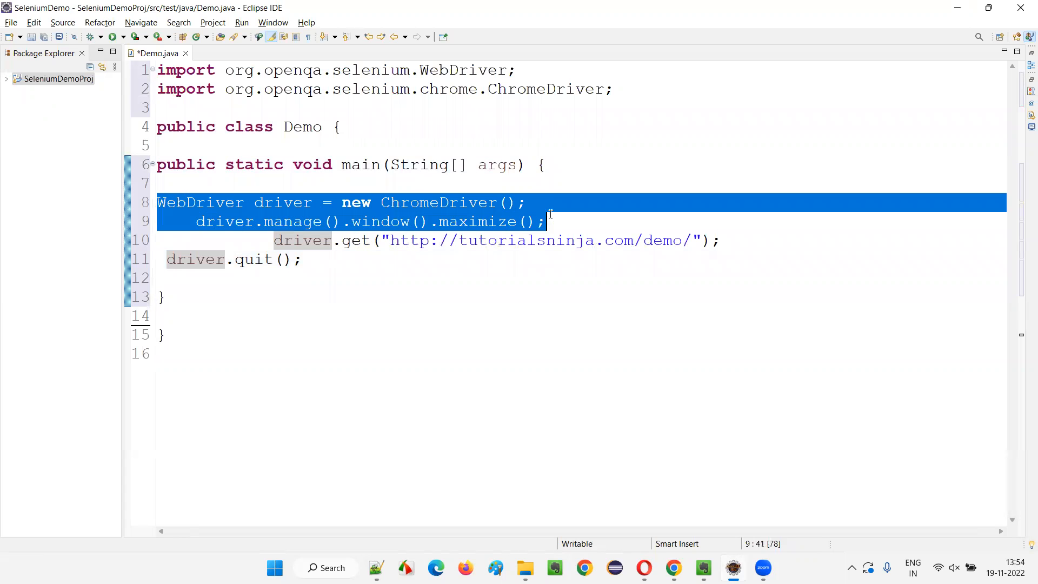
{"action": "left_click", "coordinate": [159, 221]}
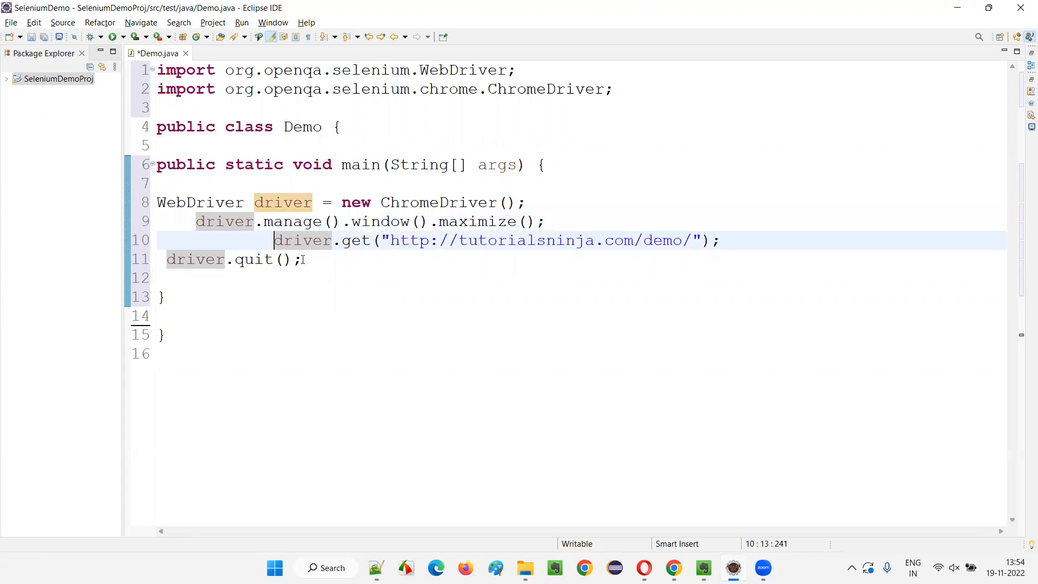
{"action": "left_click", "coordinate": [242, 325]}
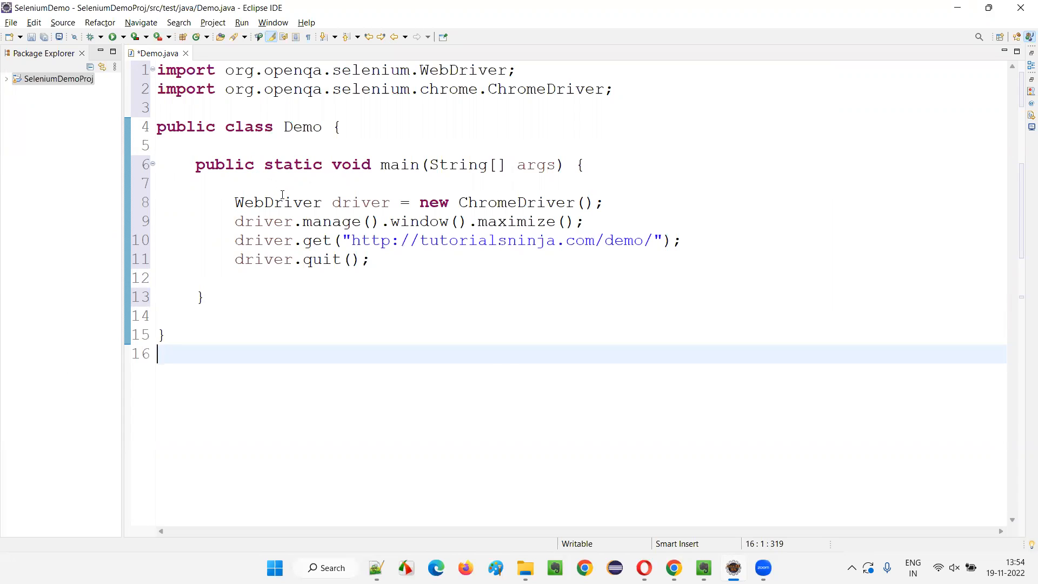
{"action": "mouse_move", "coordinate": [474, 326]}
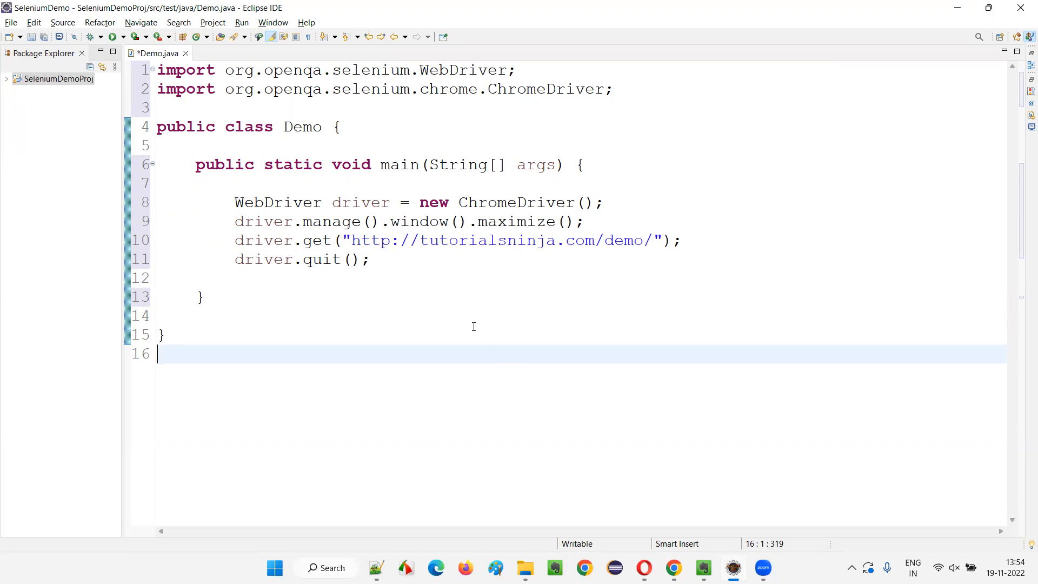
- Select the whole Demo.java source after auto-formatting it with Ctrl+Shift+F
{"action": "key", "text": "ctrl+a"}
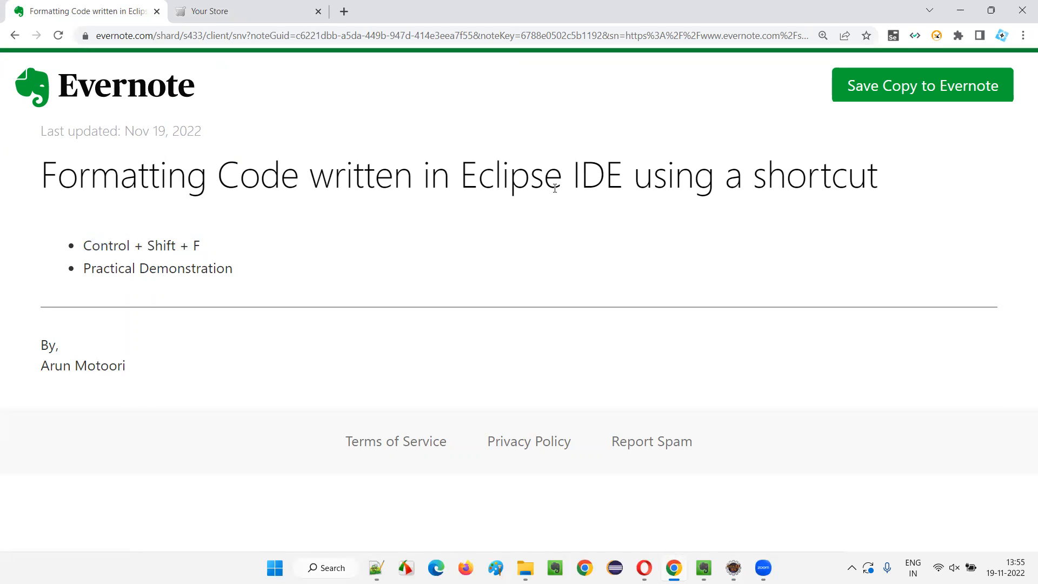
{"action": "mouse_move", "coordinate": [114, 184]}
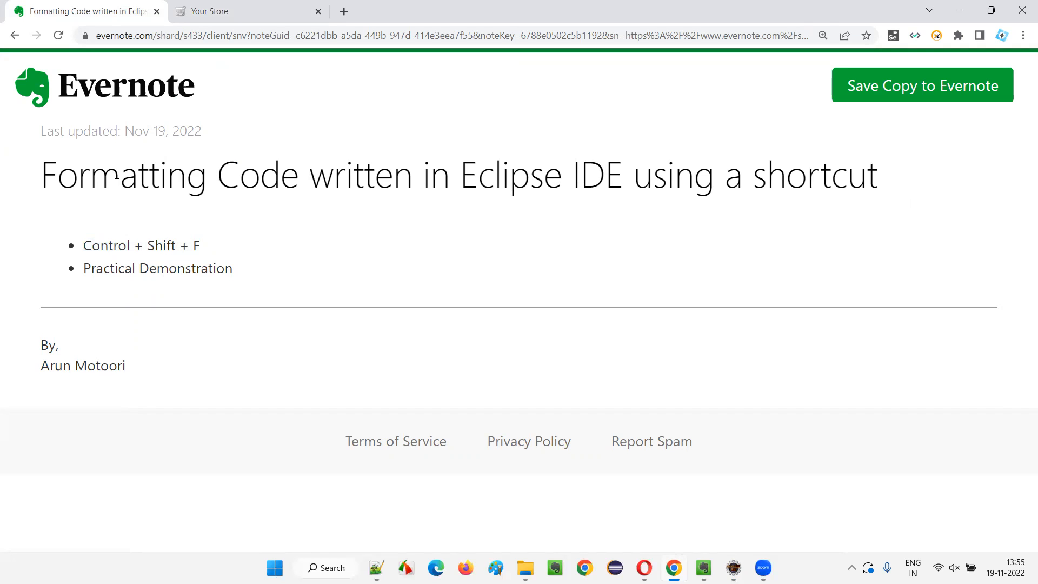
{"action": "mouse_move", "coordinate": [376, 109]}
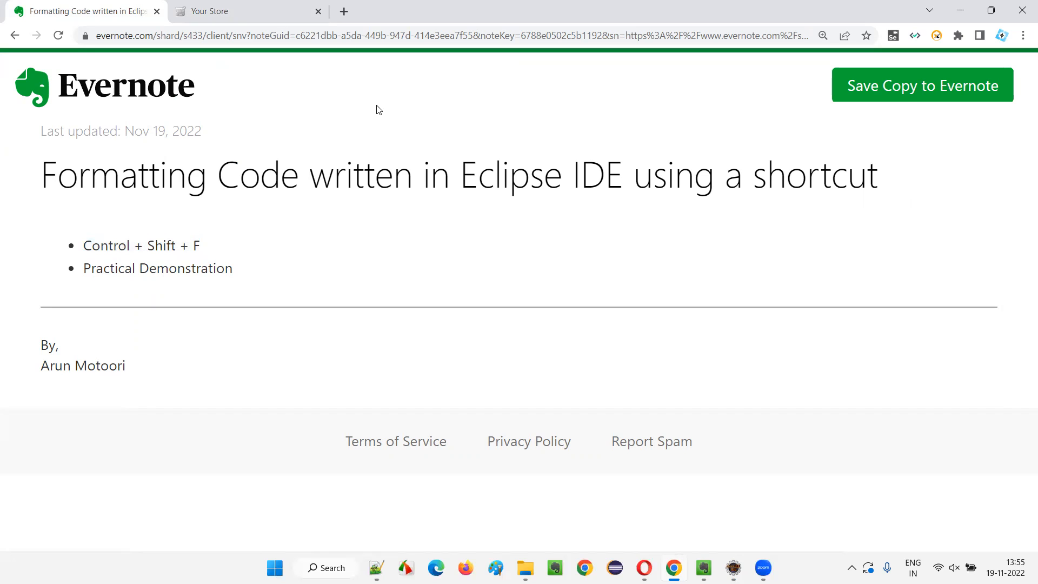